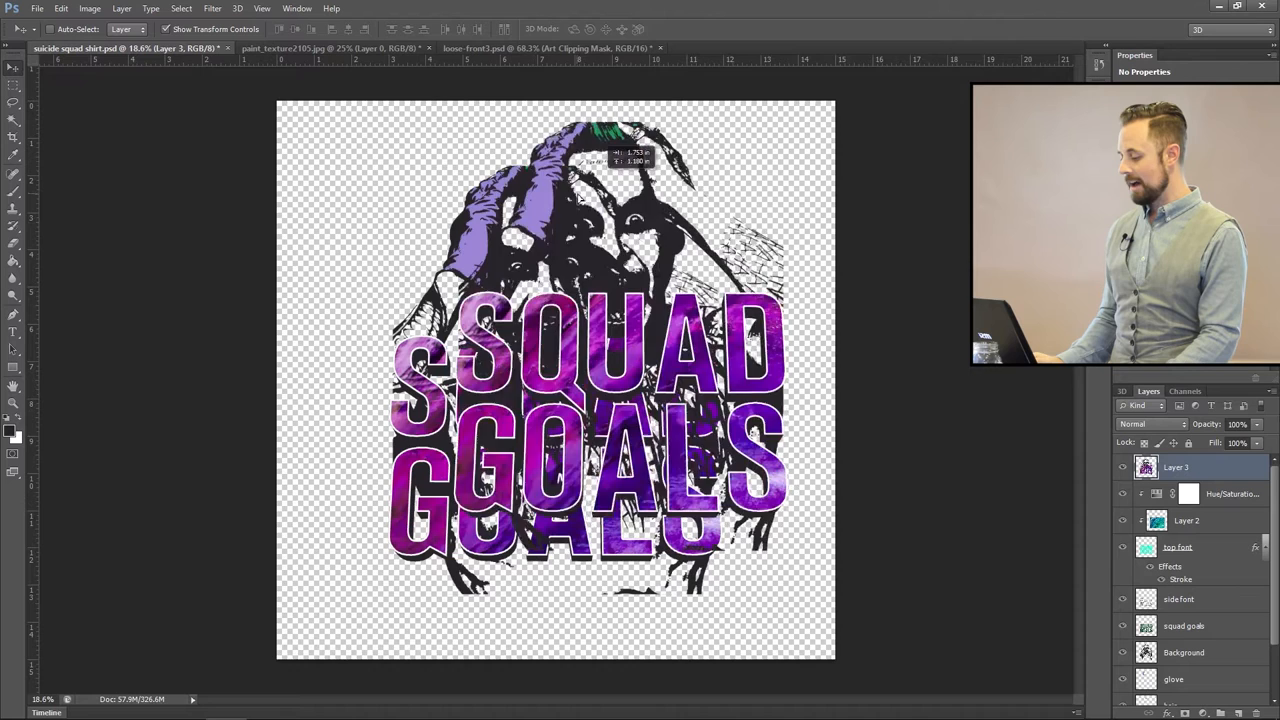
- Add a 'marking' layer at the top and hide the other artwork layers
{"action": "left_click", "coordinate": [525, 48]}
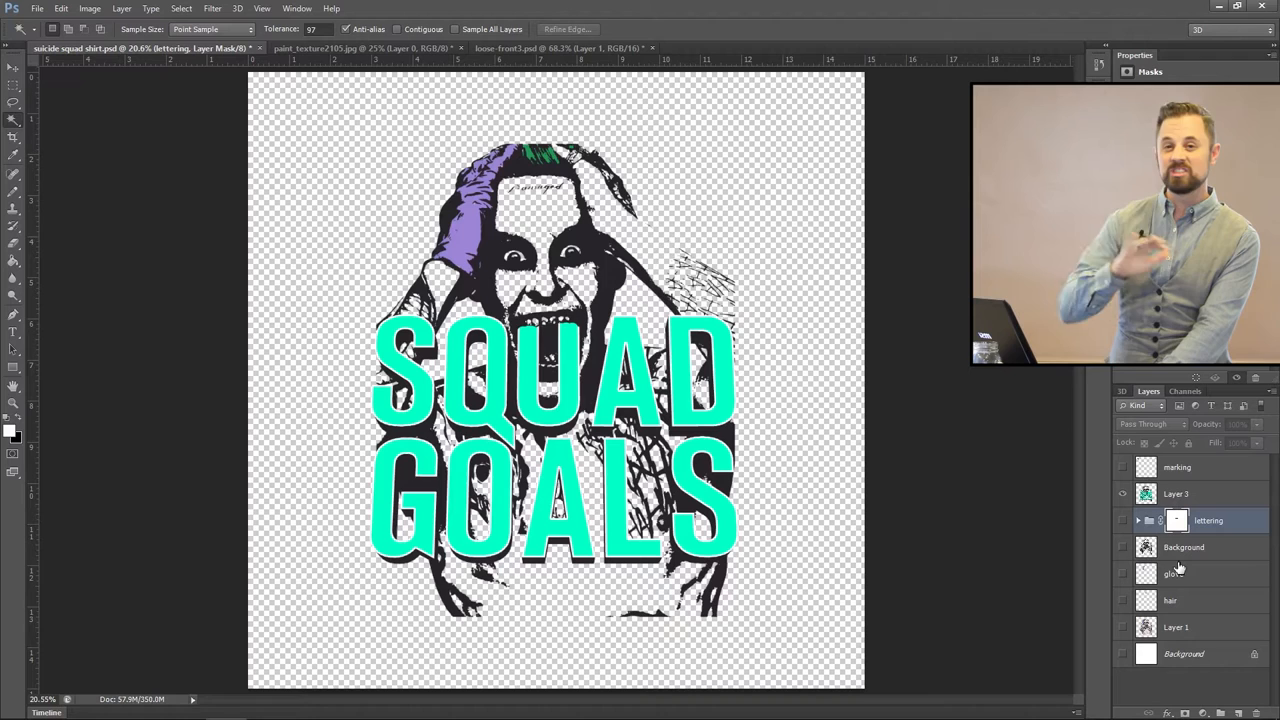
{"action": "left_click", "coordinate": [1175, 493]}
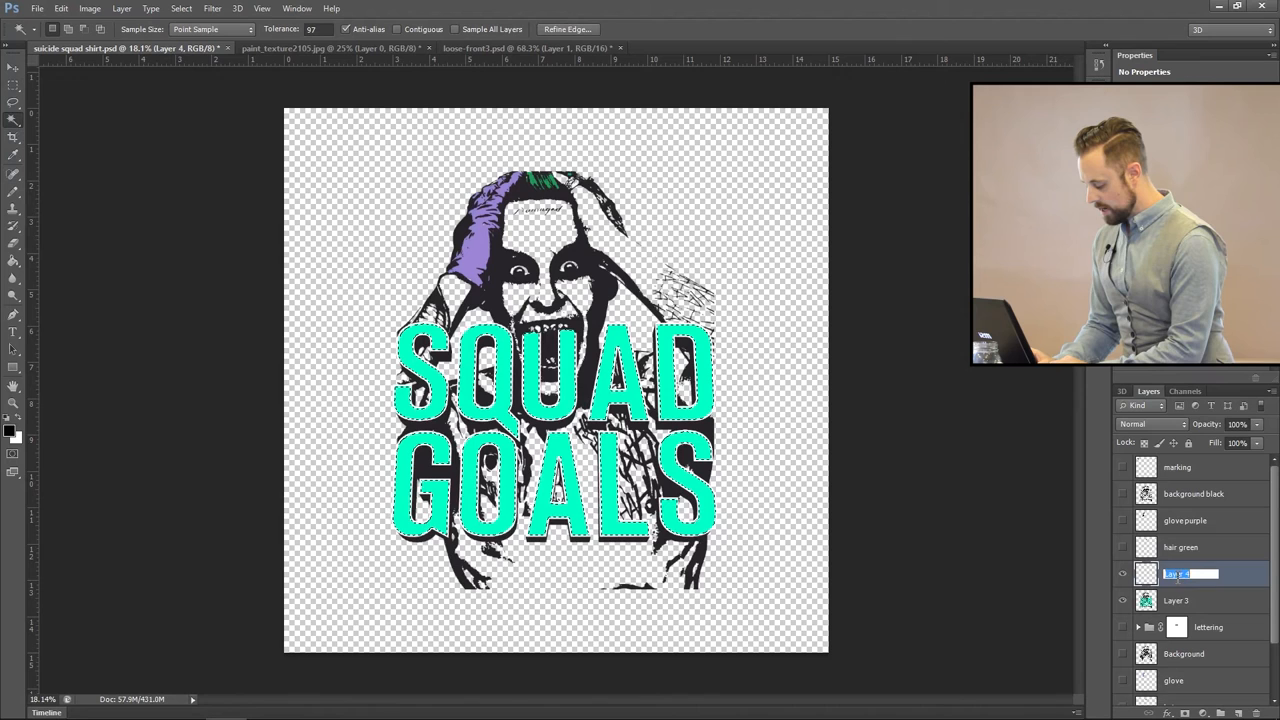
- Rename the new lettering shape layer to 'lettering multi'
{"action": "type", "text": "lettering multicolor"}
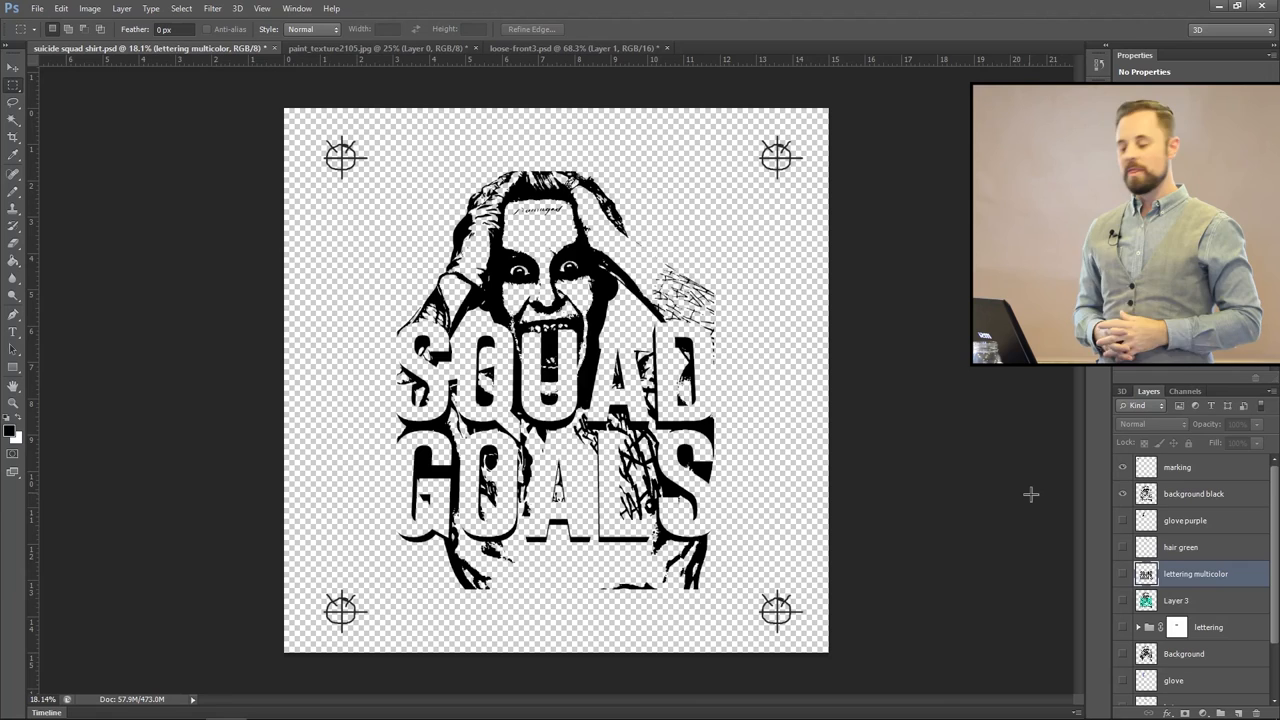
- Hide 'background black' so only the glove purple separation and registration marks show
{"action": "left_click", "coordinate": [1122, 520]}
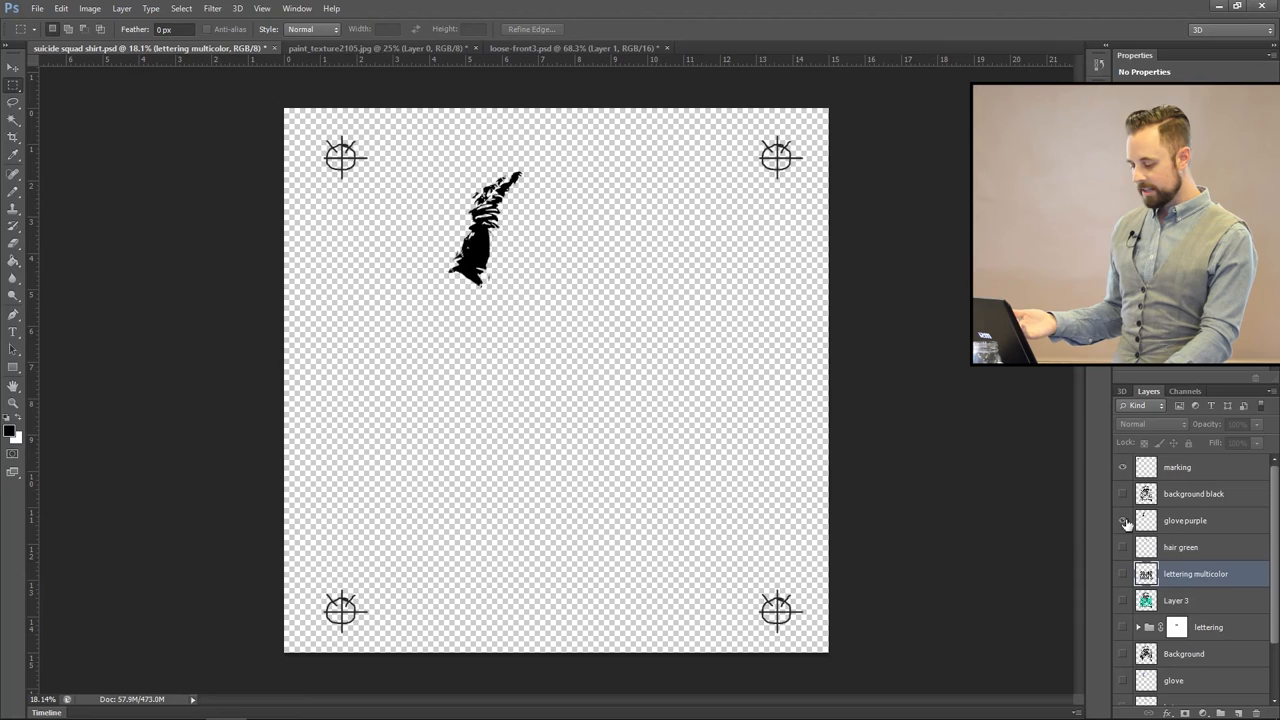